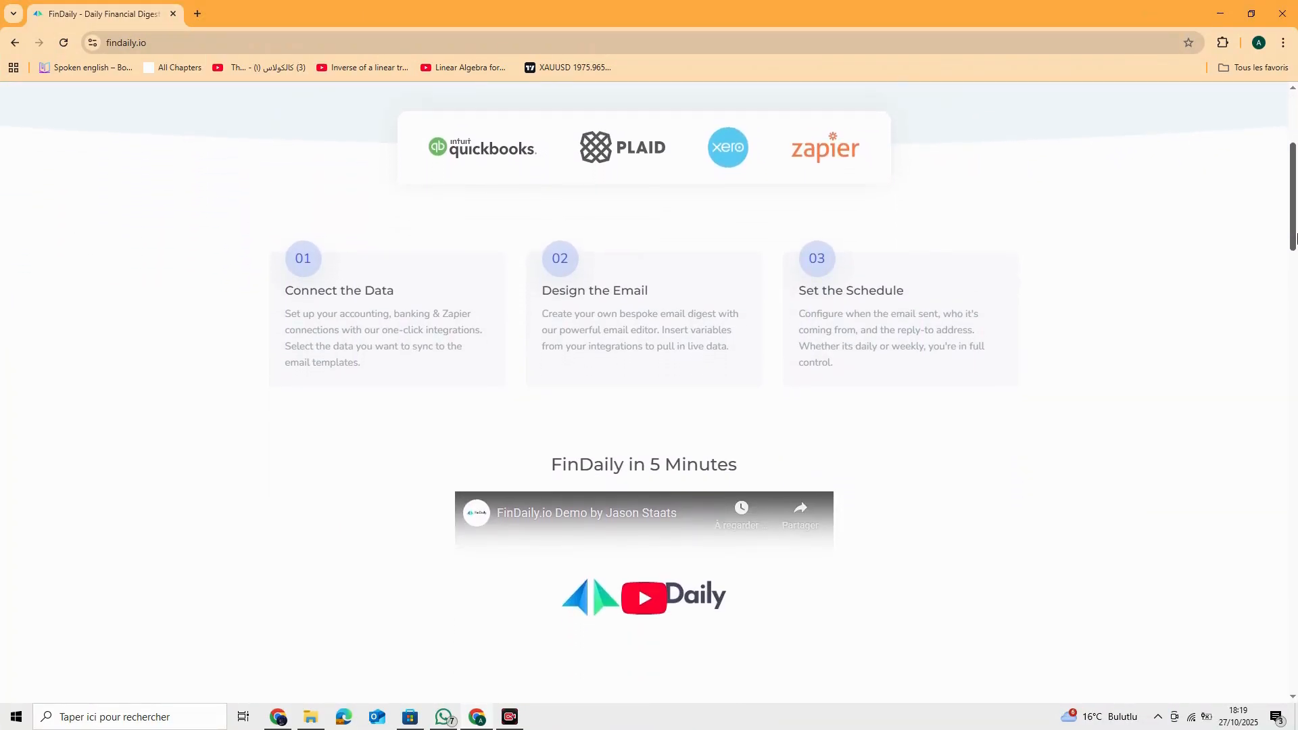
{"action": "scroll", "scroll_direction": "down", "scroll_amount": 3}
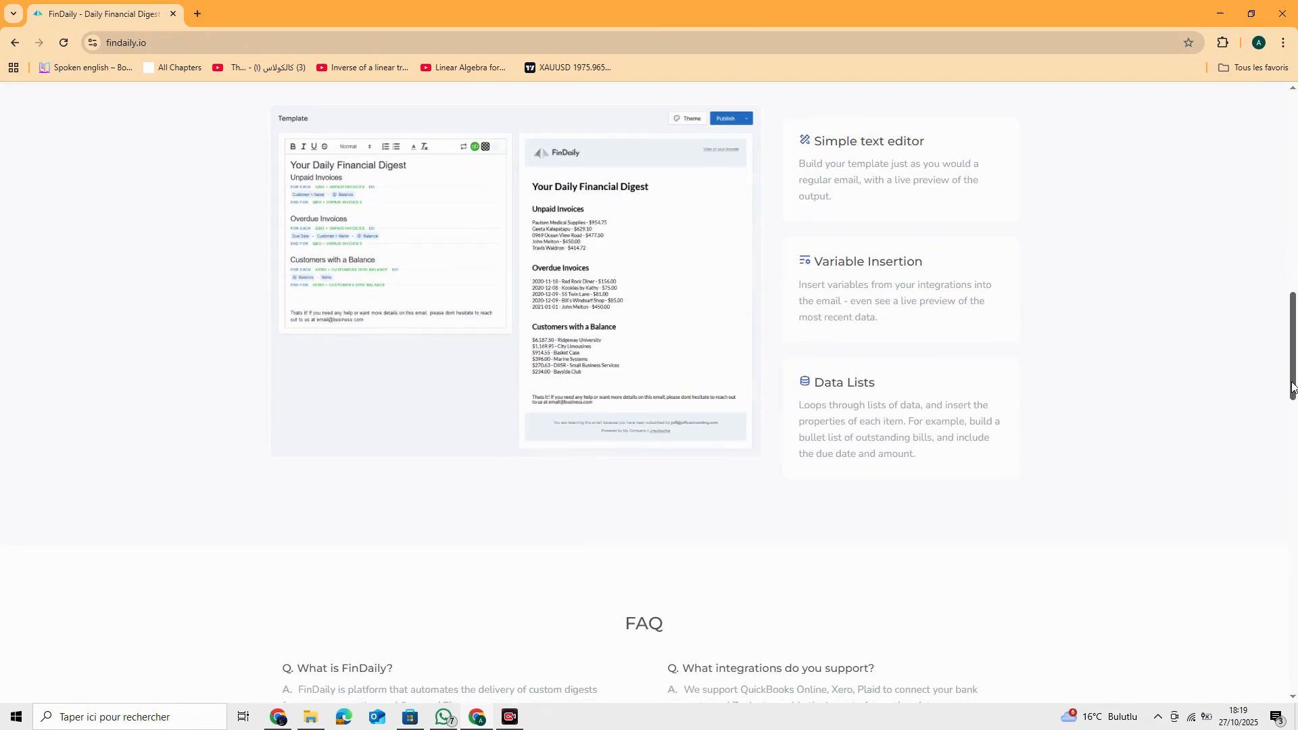
{"action": "scroll", "scroll_direction": "down", "scroll_amount": 3}
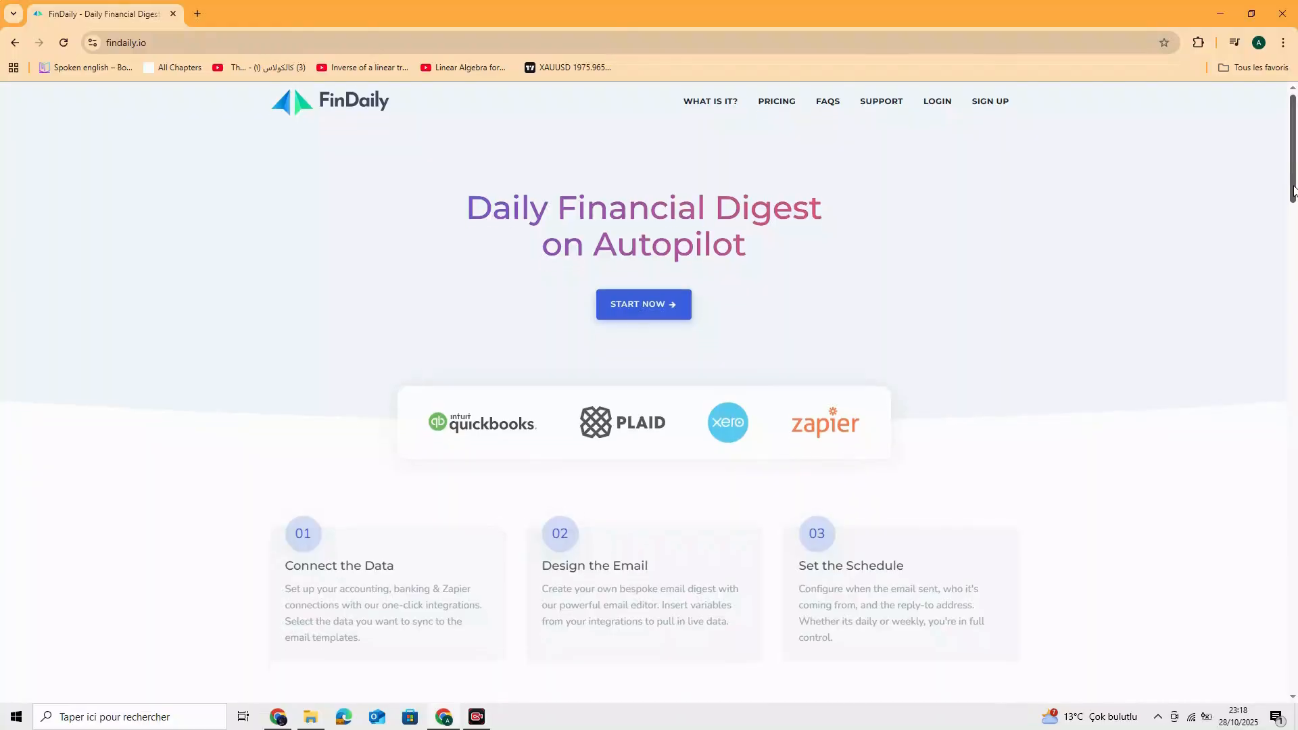
{"action": "scroll", "scroll_direction": "down", "scroll_amount": 3}
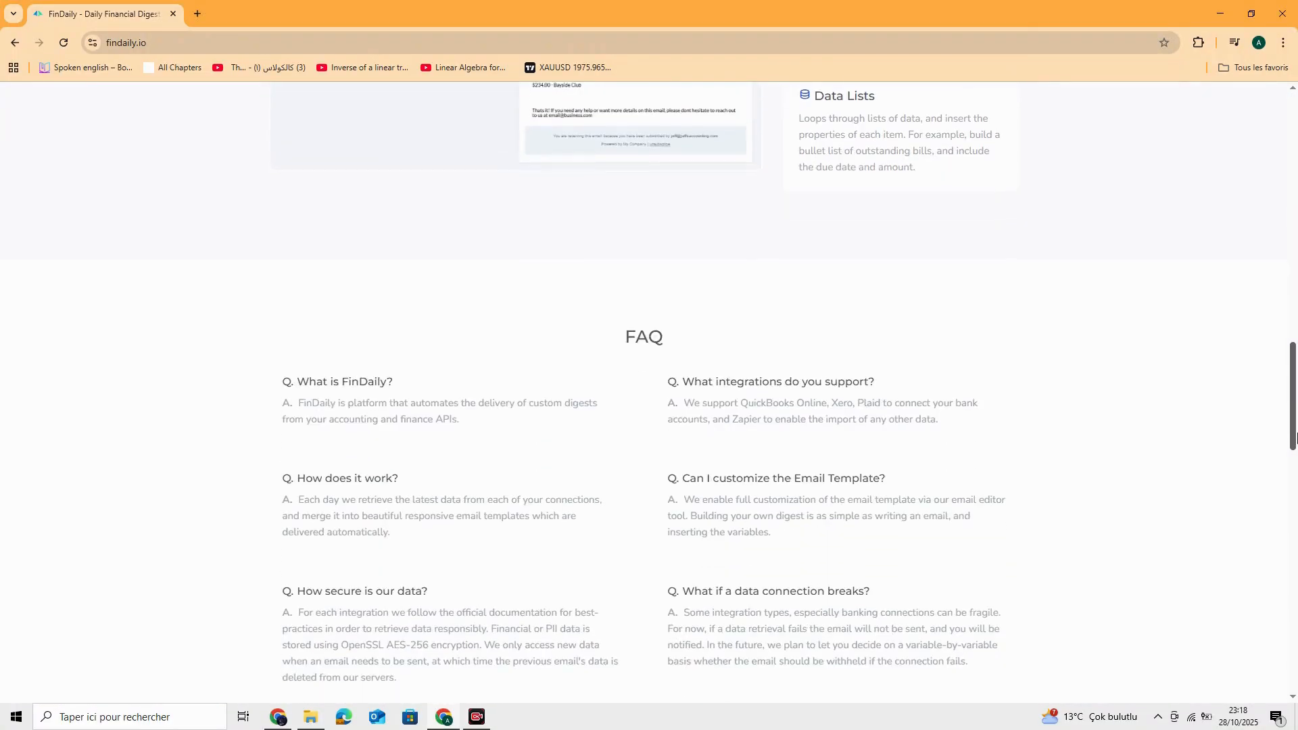
{"action": "scroll", "scroll_direction": "down", "scroll_amount": 3}
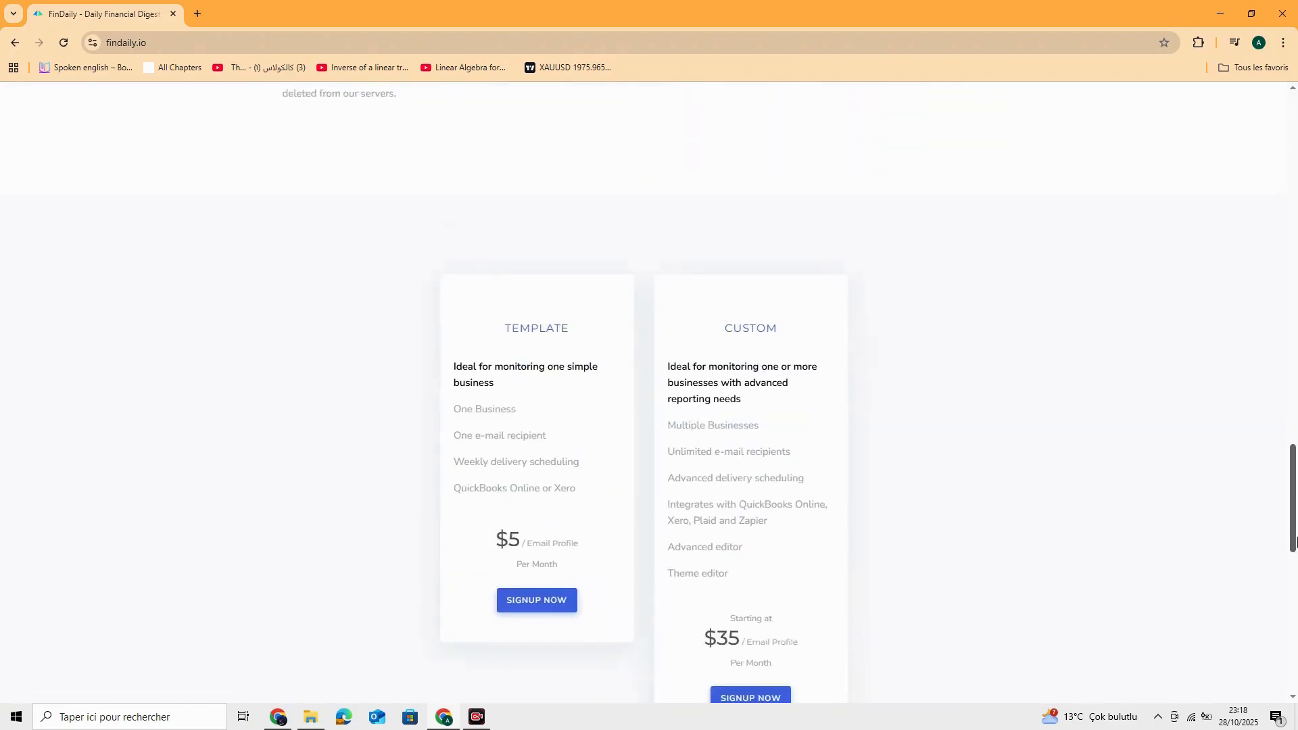